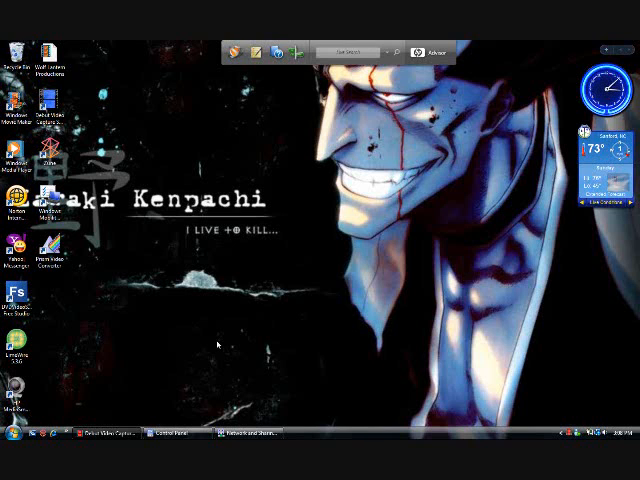
mouse_move(228, 340)
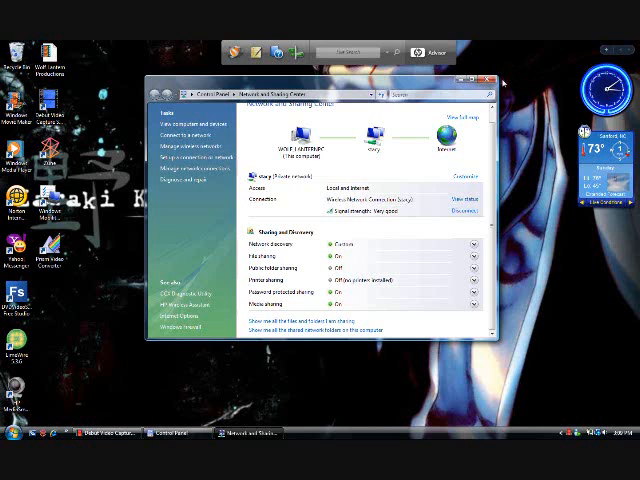
mouse_move(82, 238)
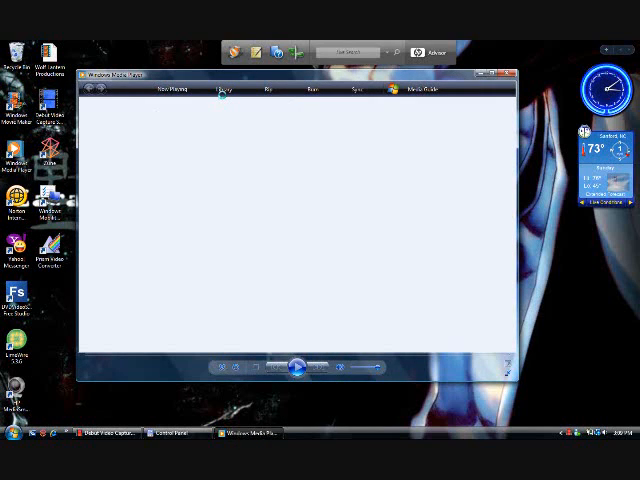
Choose Media Sharing from the Library menu in Windows Media Player
click(224, 90)
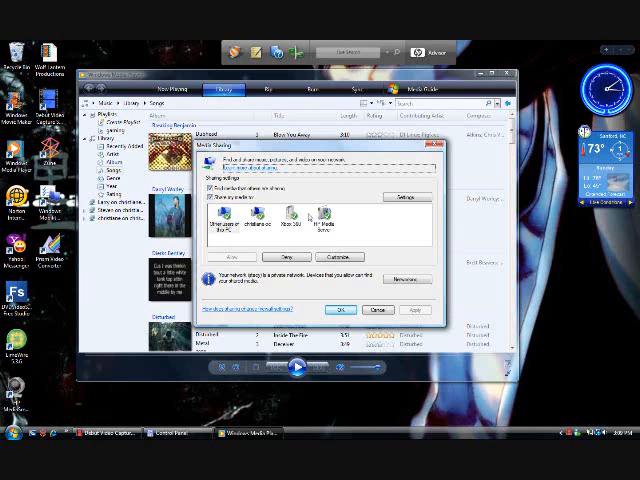
click(224, 218)
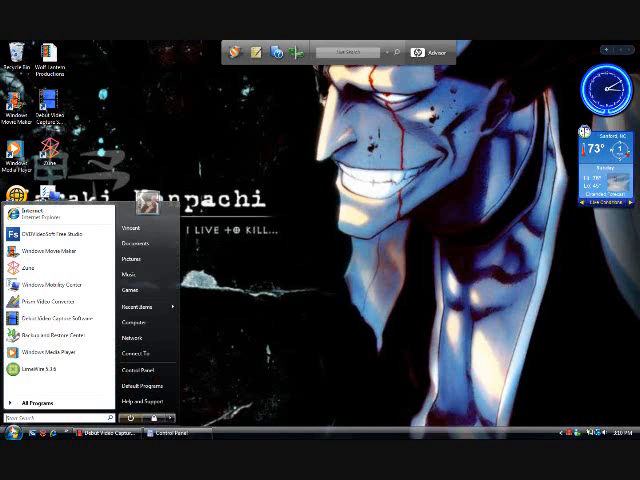
mouse_move(132, 340)
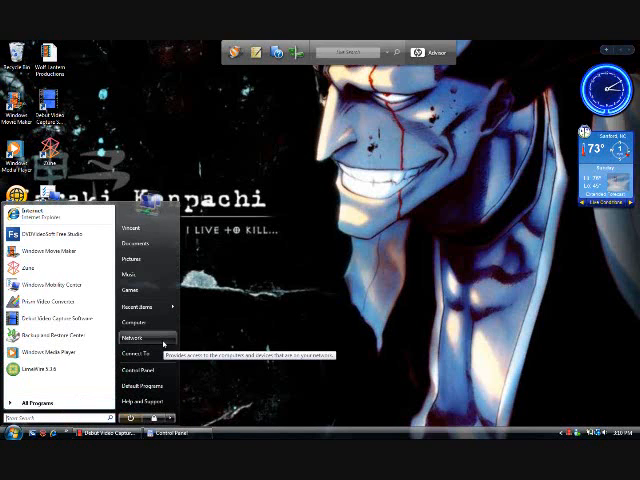
Browse the Network folder and open the computer that shares the printer
click(136, 336)
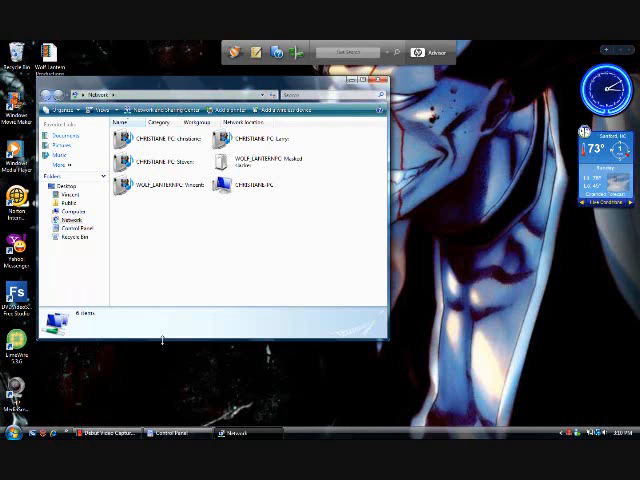
click(48, 228)
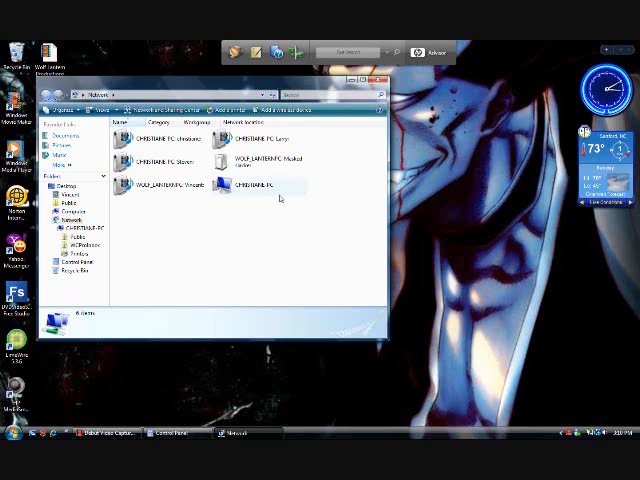
double_click(258, 188)
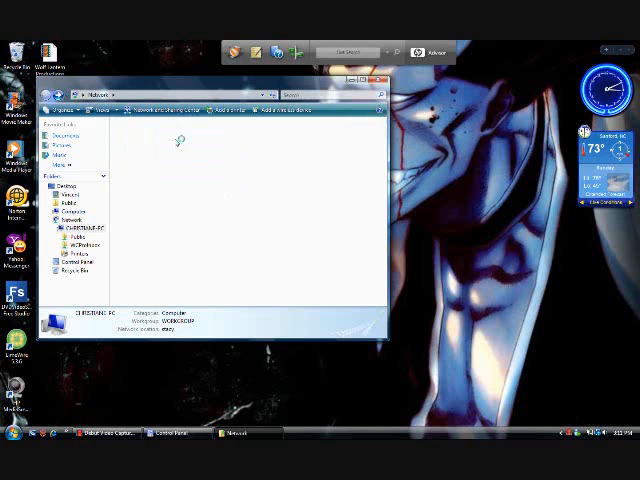
Show the networked computer's shared resources and bring up the shared HP printer's options
double_click(88, 234)
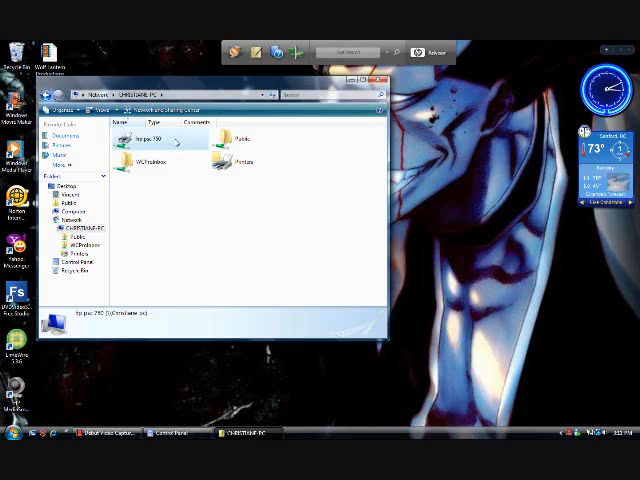
right_click(144, 136)
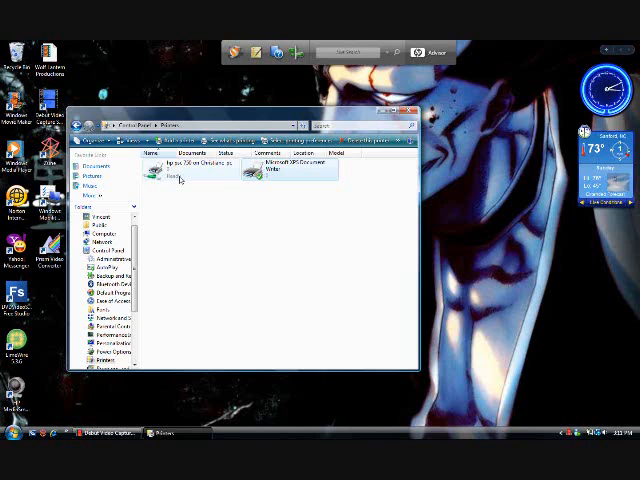
mouse_move(202, 180)
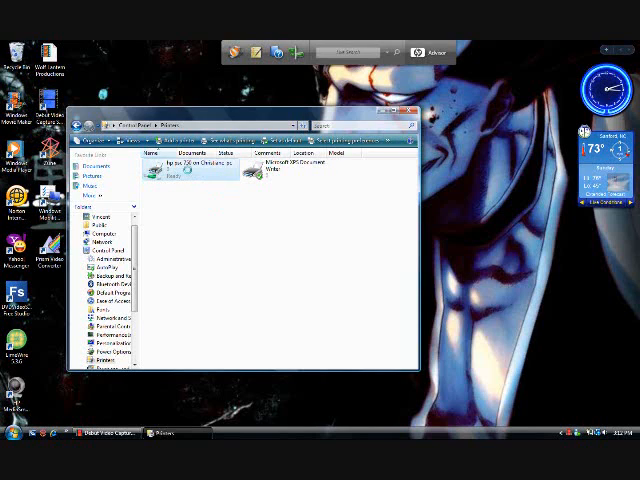
Set the network HP printer as the default printer from its right-click options
right_click(168, 176)
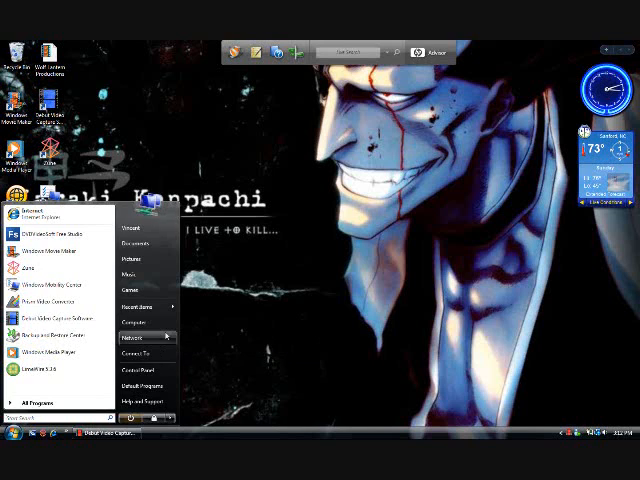
Reopen the Network folder and the computer sharing the HP printer
click(130, 340)
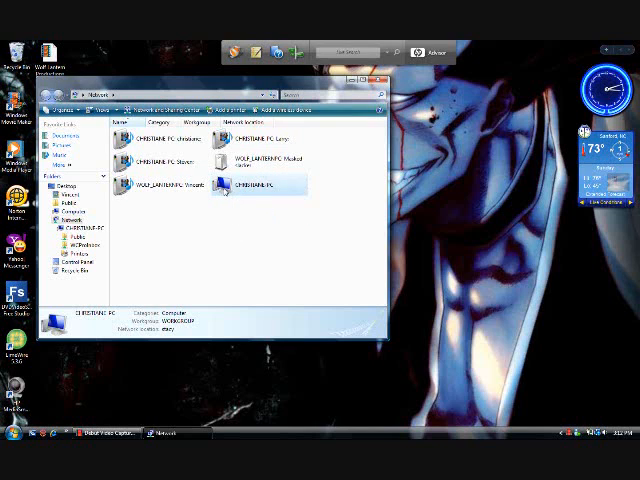
double_click(248, 184)
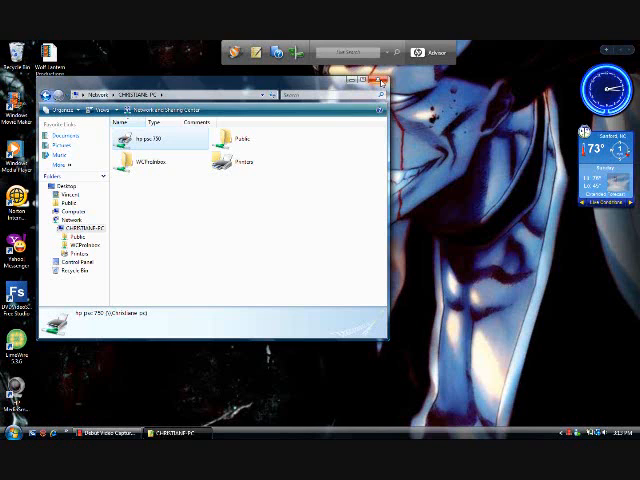
Close the networked computer's Explorer window, leaving the desktop
click(380, 76)
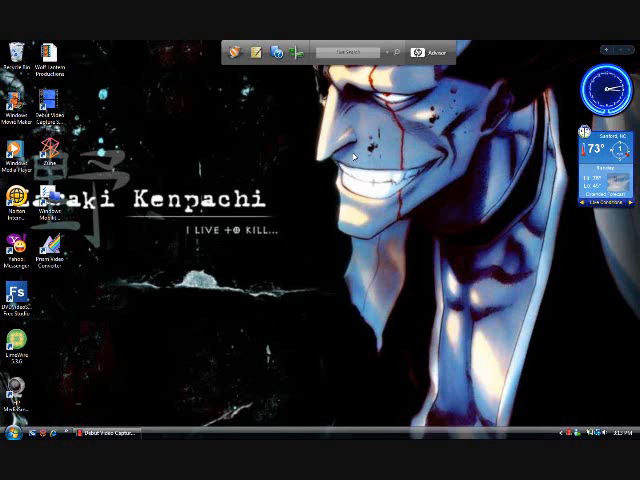
mouse_move(196, 392)
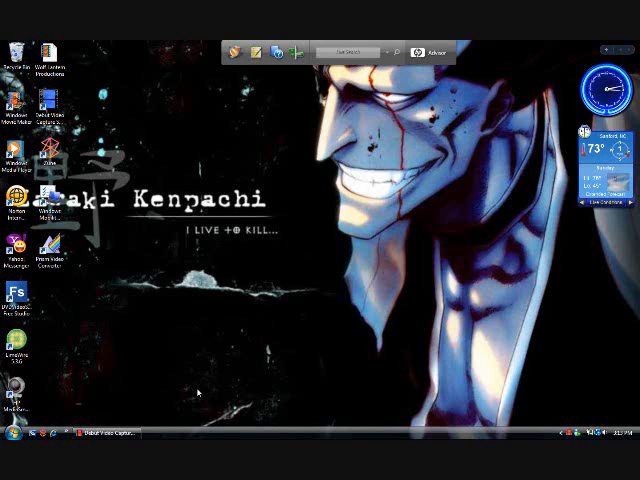